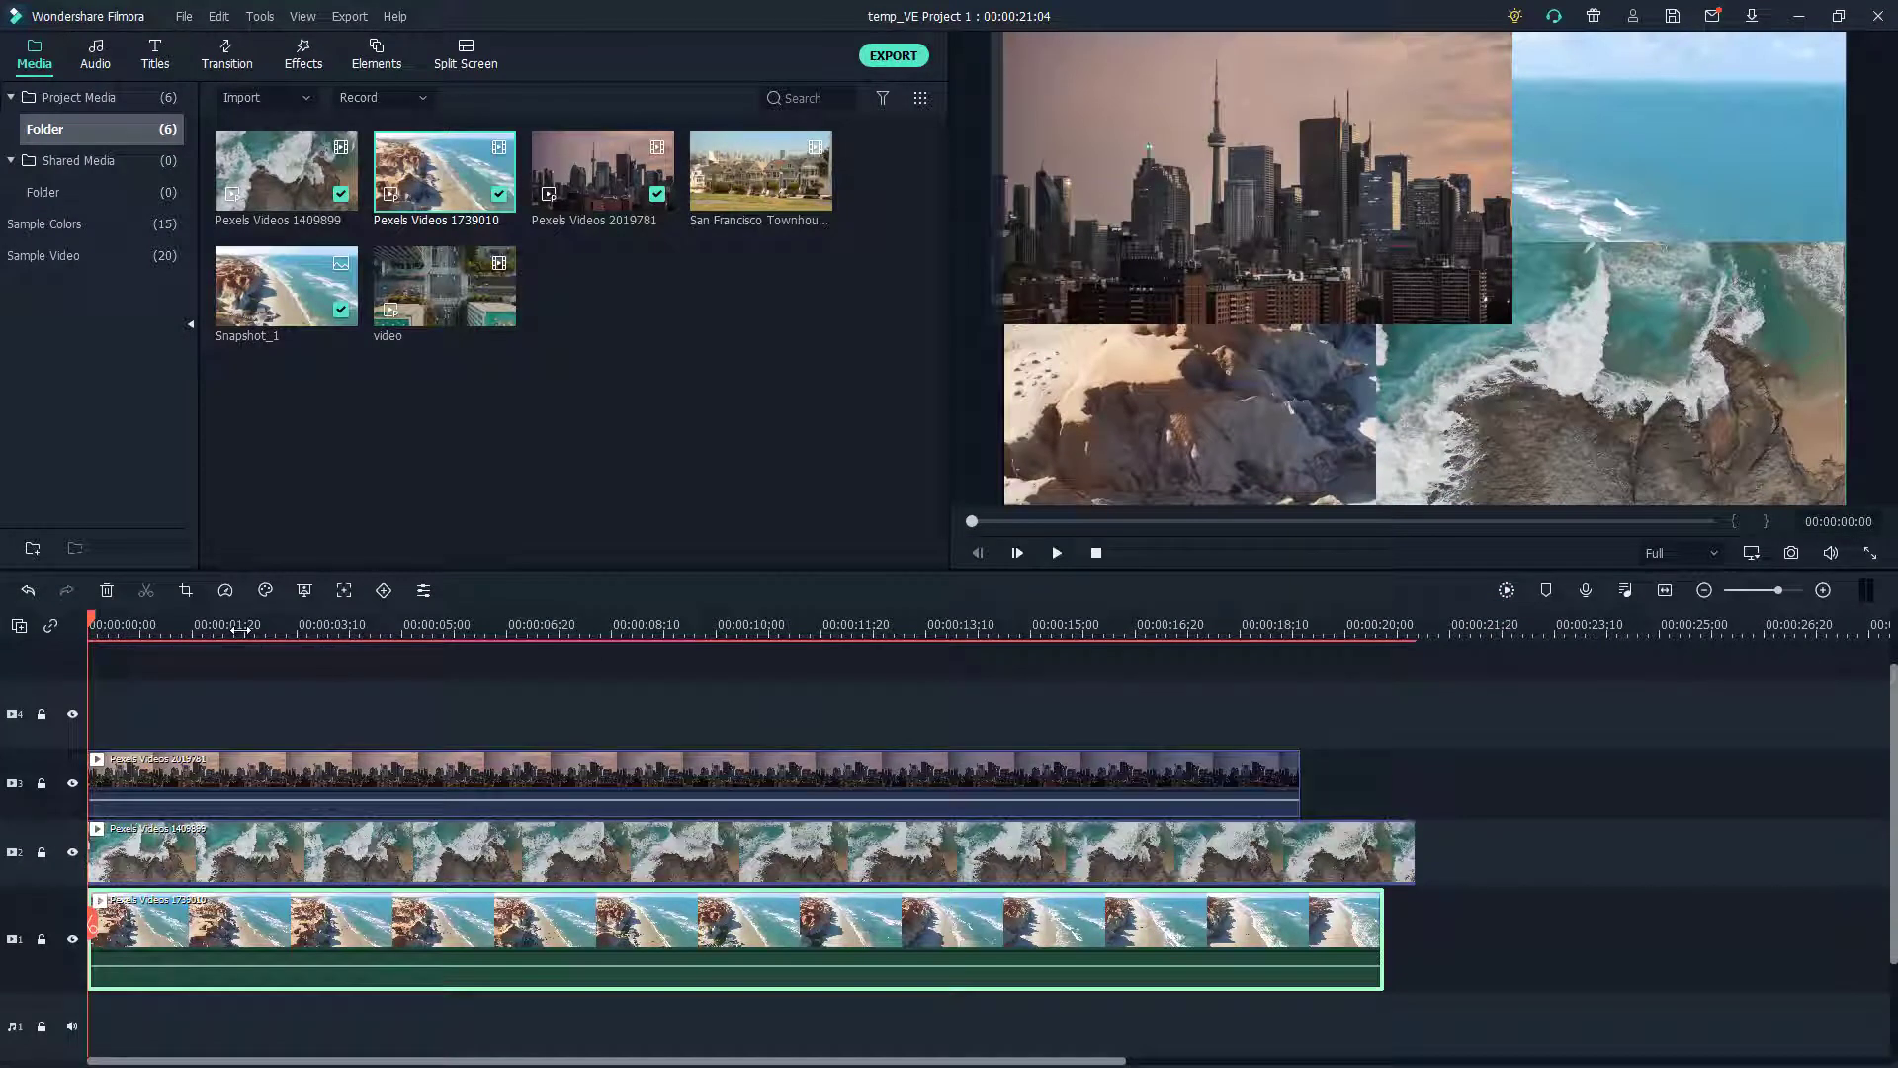
- Start playback of the three-clip split-screen collage from the beginning
click(1054, 552)
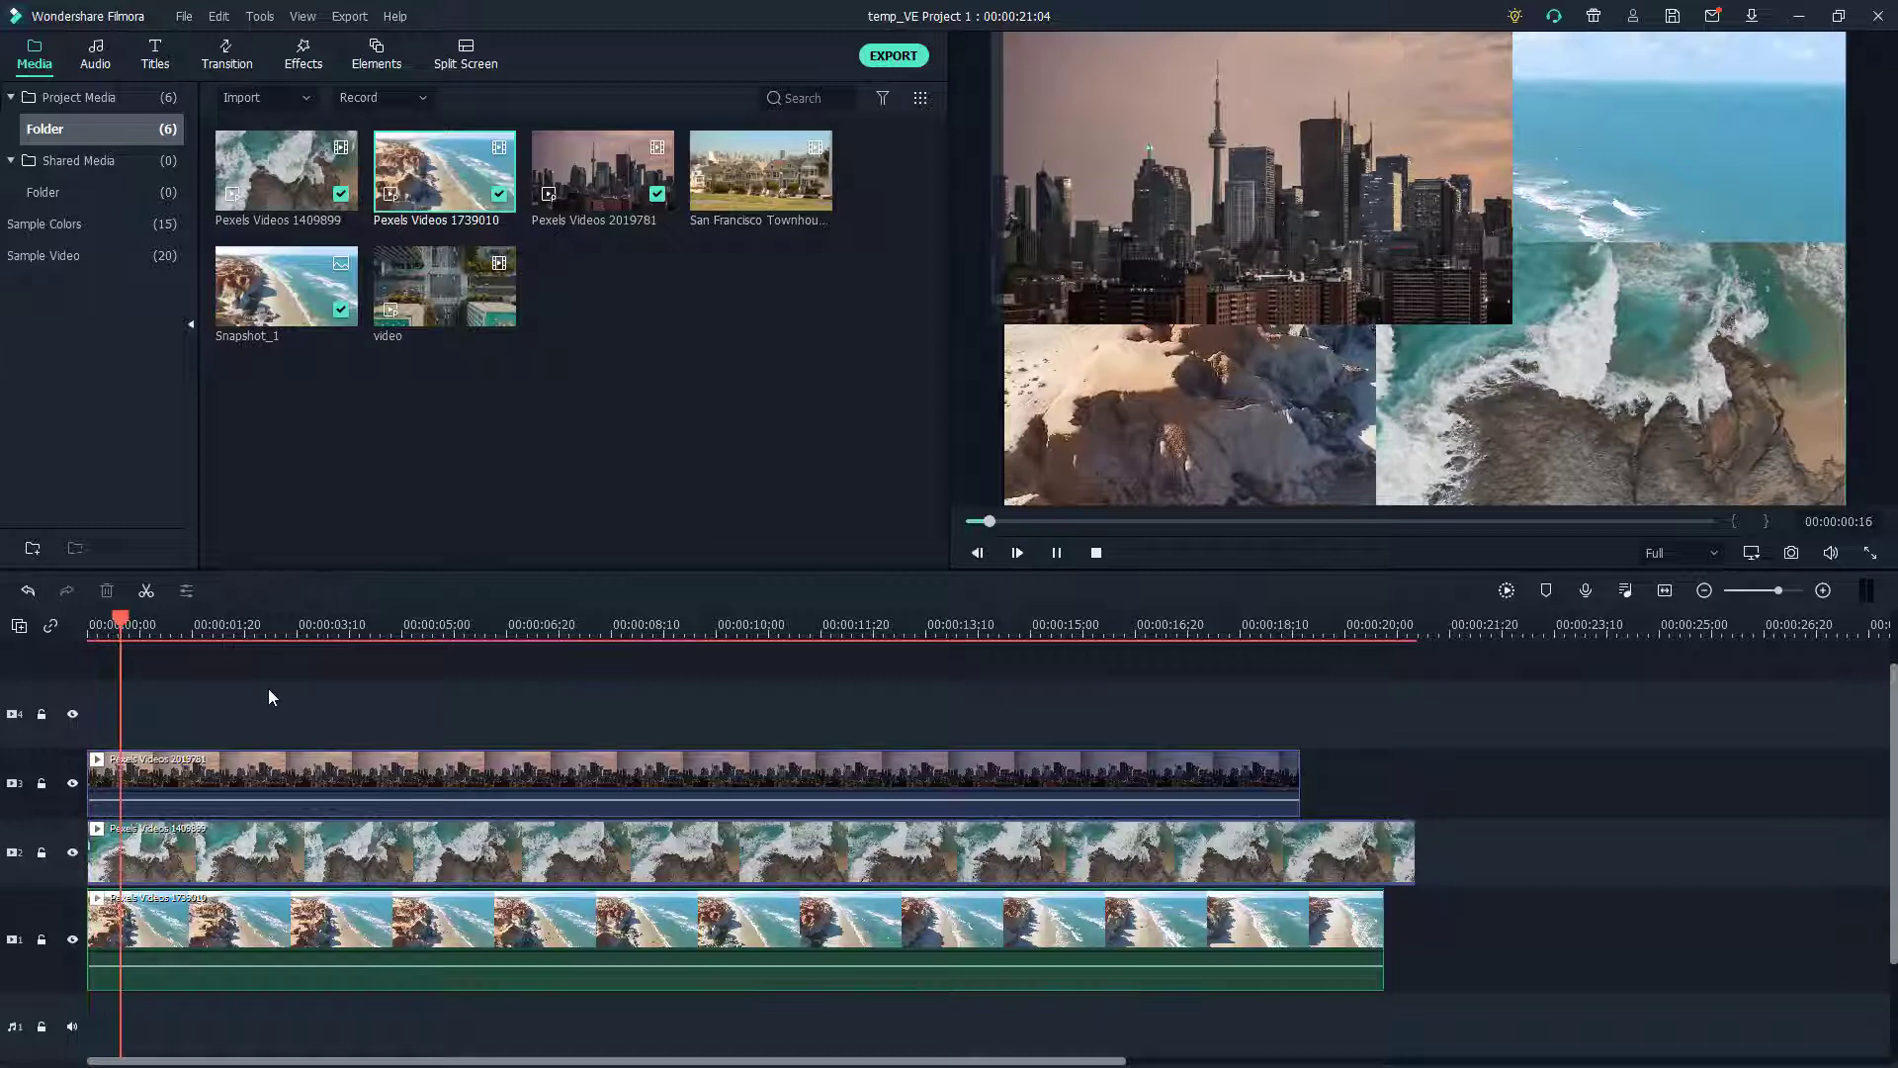
- Lock video track 2 holding the rocky shoreline waves clip against edits
click(245, 622)
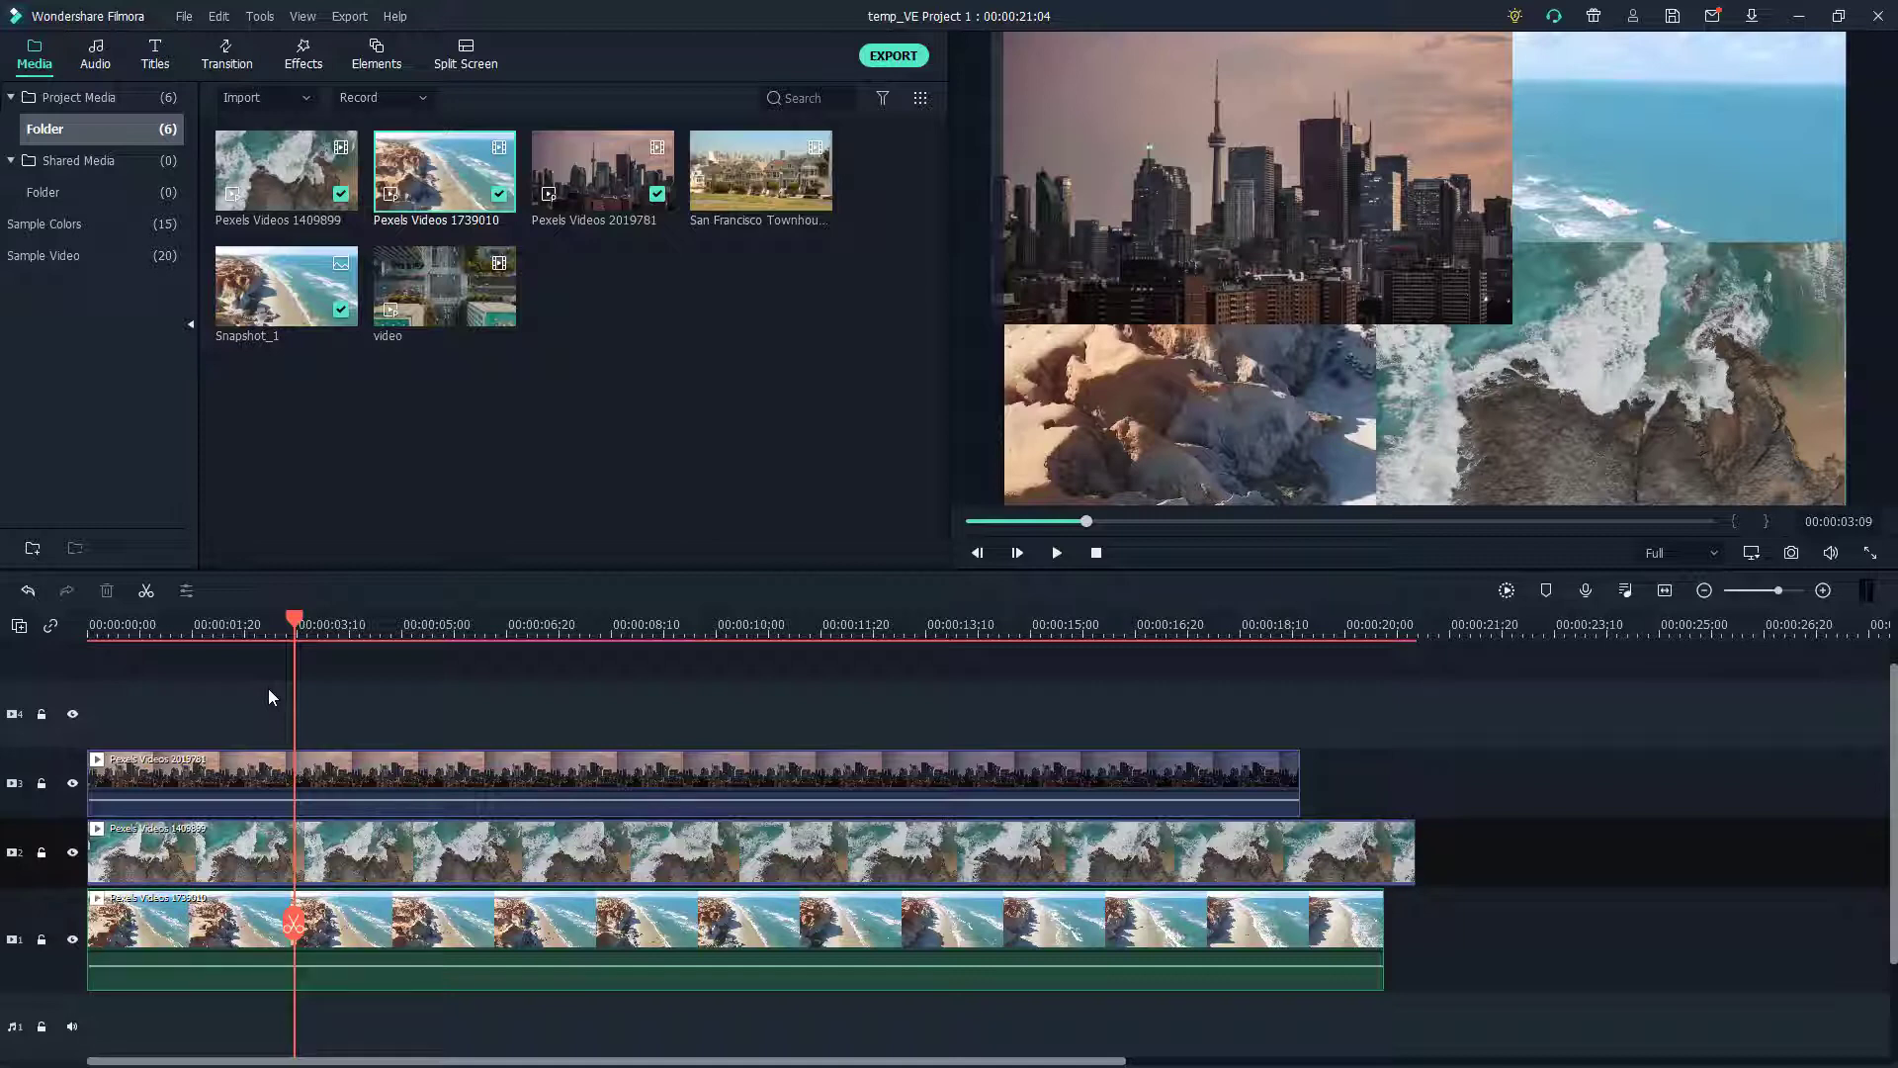
mouse_move(39, 850)
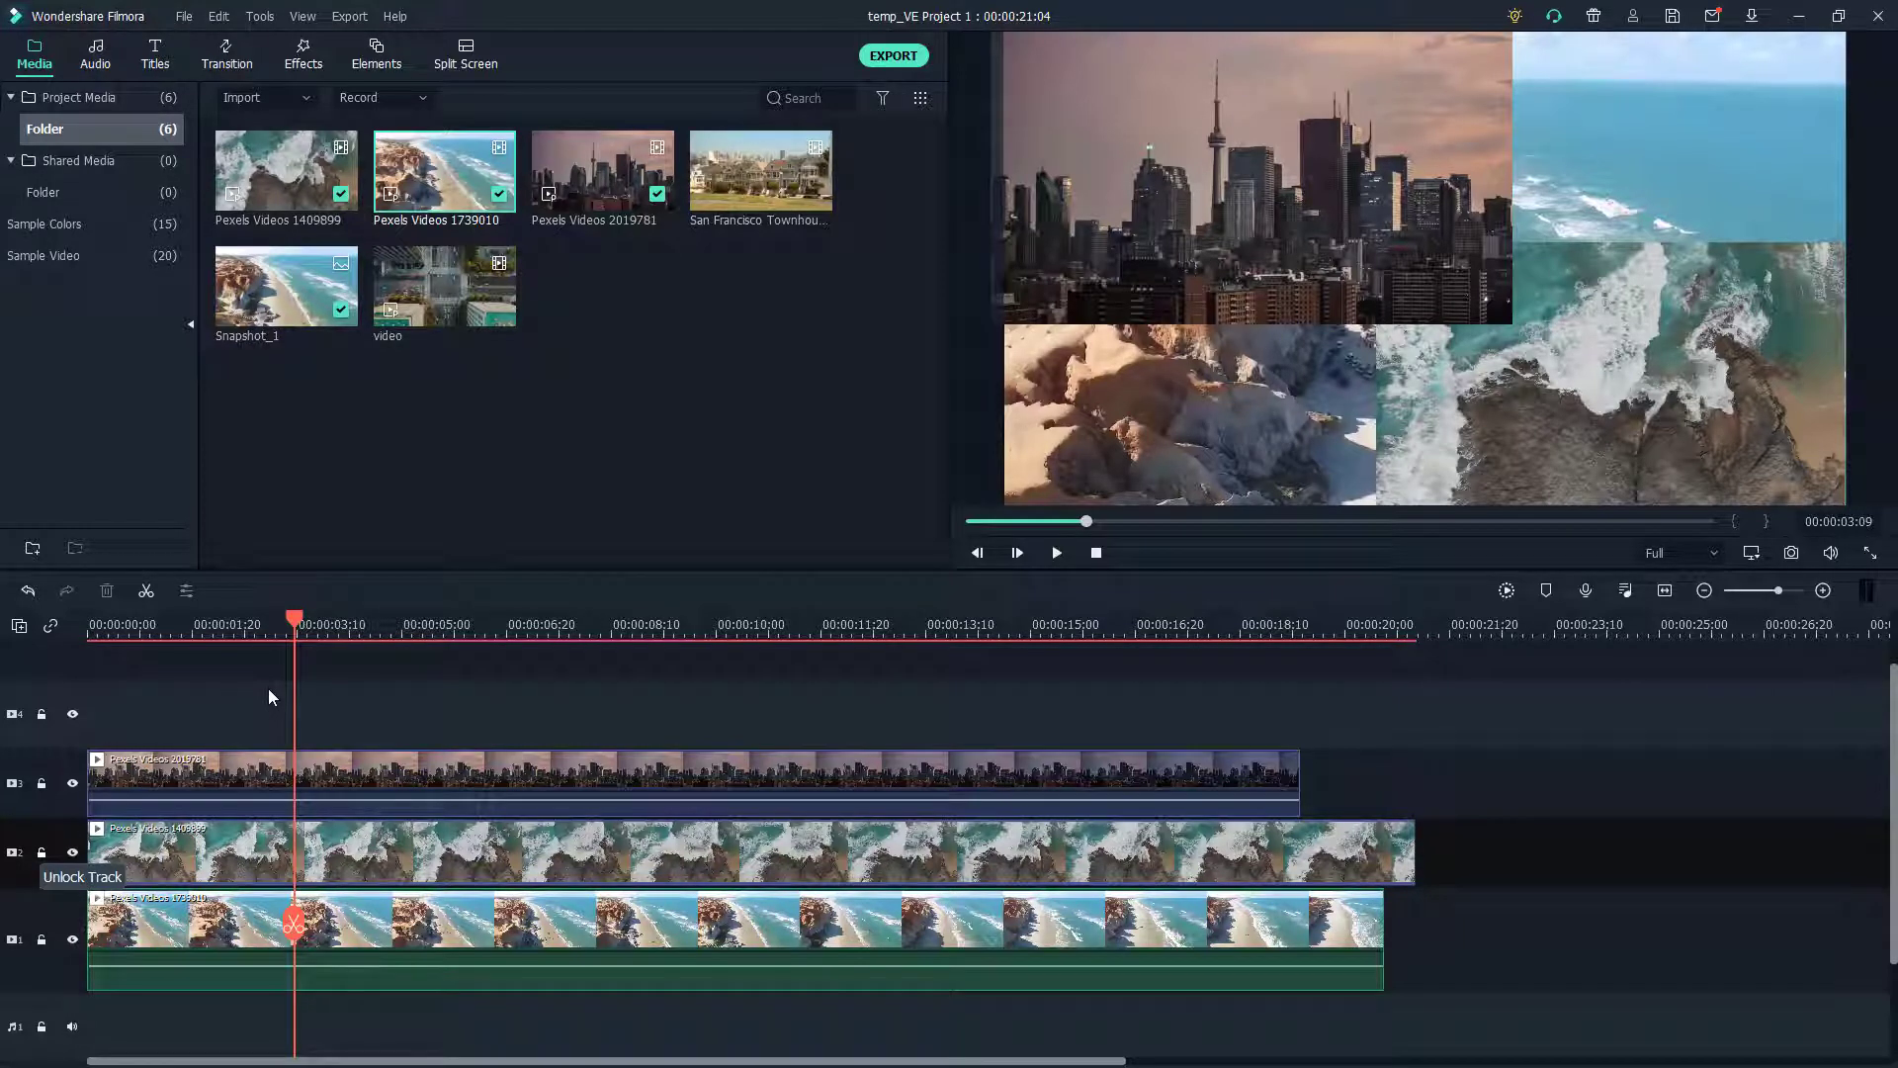